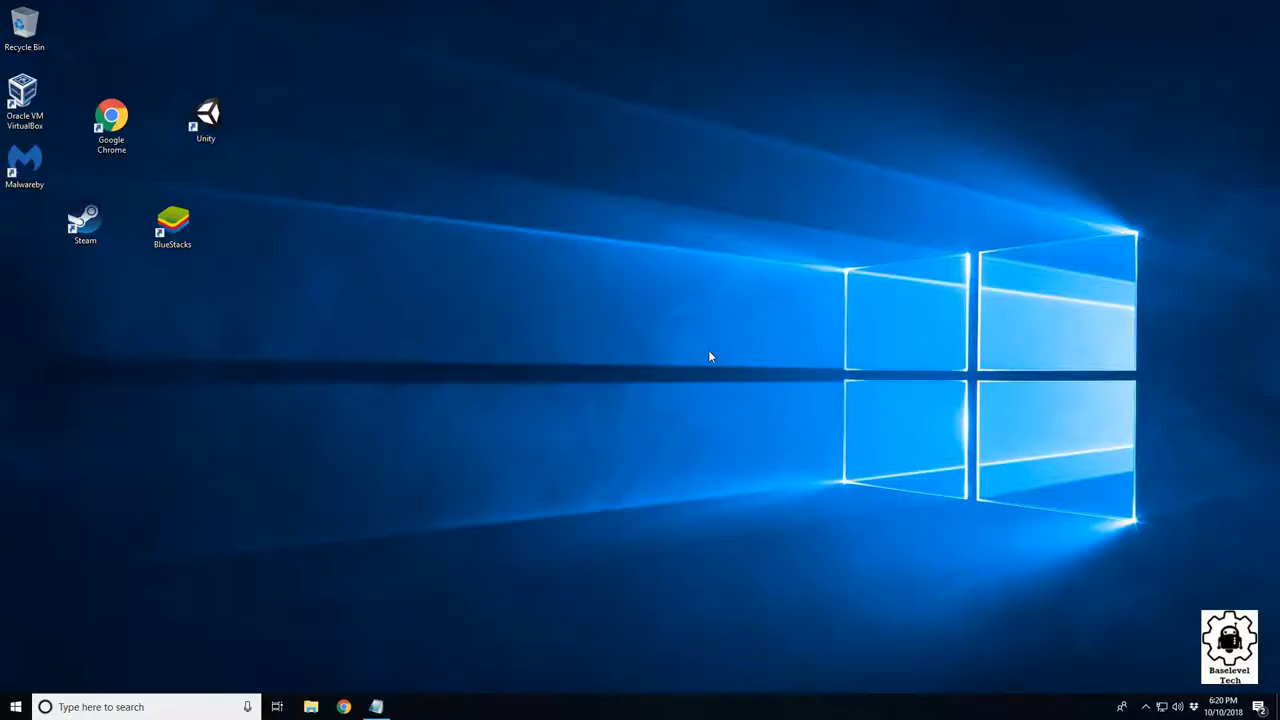
mouse_move(716, 332)
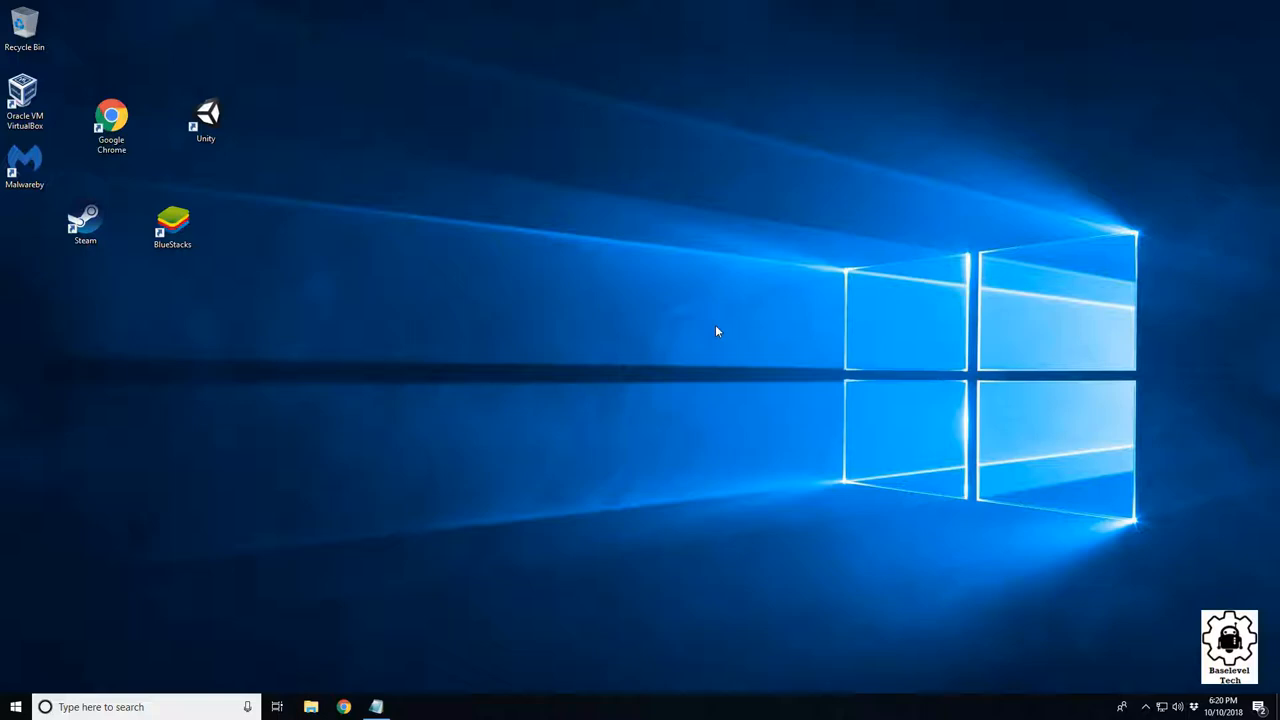
mouse_move(388, 80)
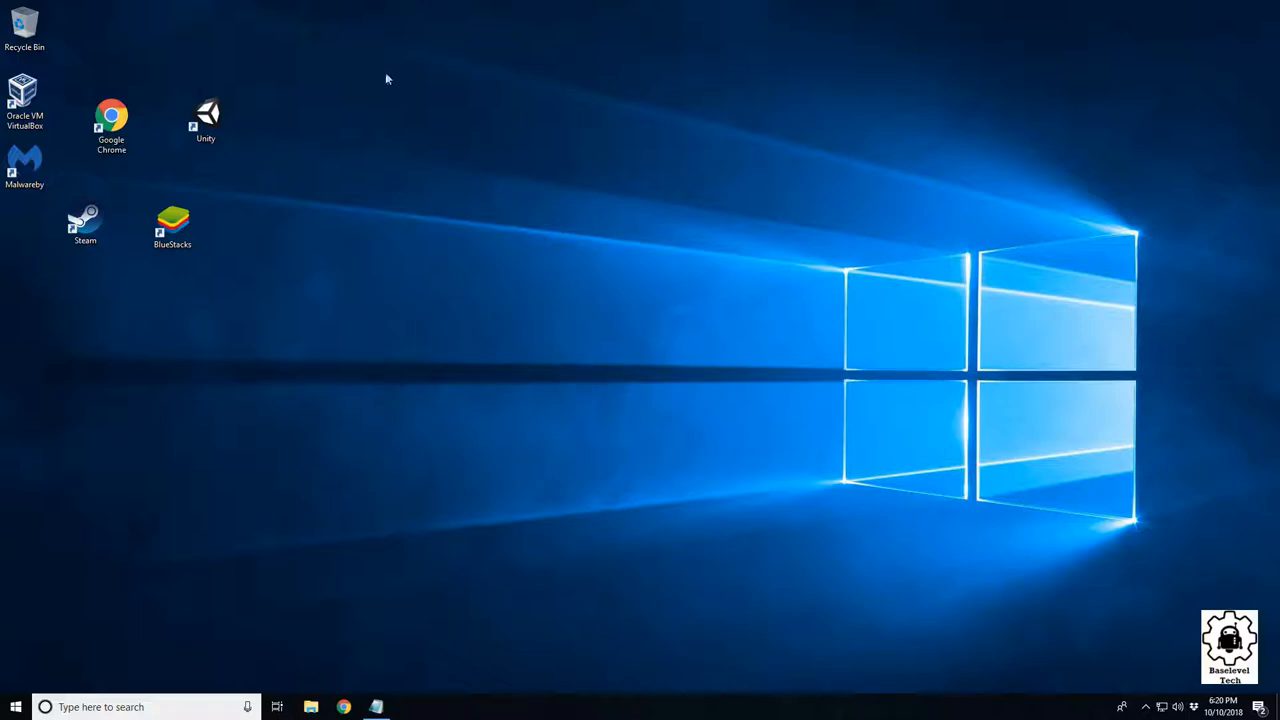
mouse_move(314, 196)
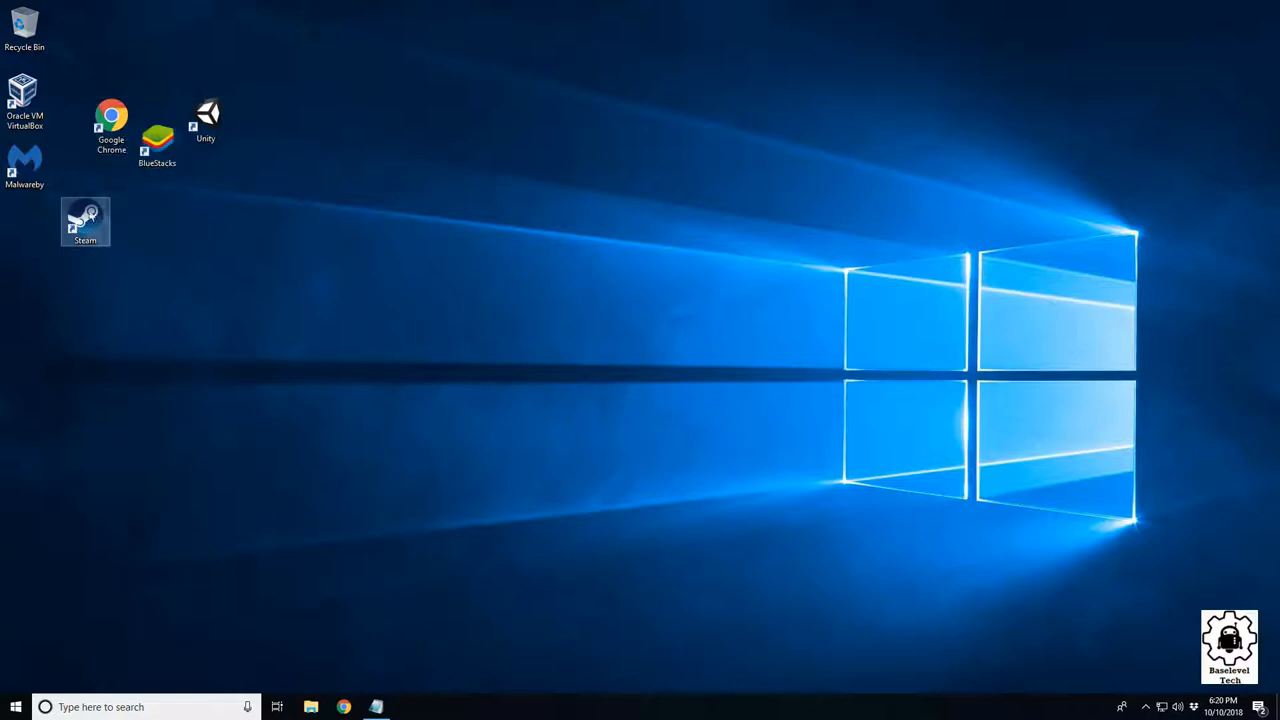
Line up Steam, Unity, BlueStacks and Google Chrome below Malwarebytes, Chrome at the bottom
left_click_drag(84, 220, 118, 188)
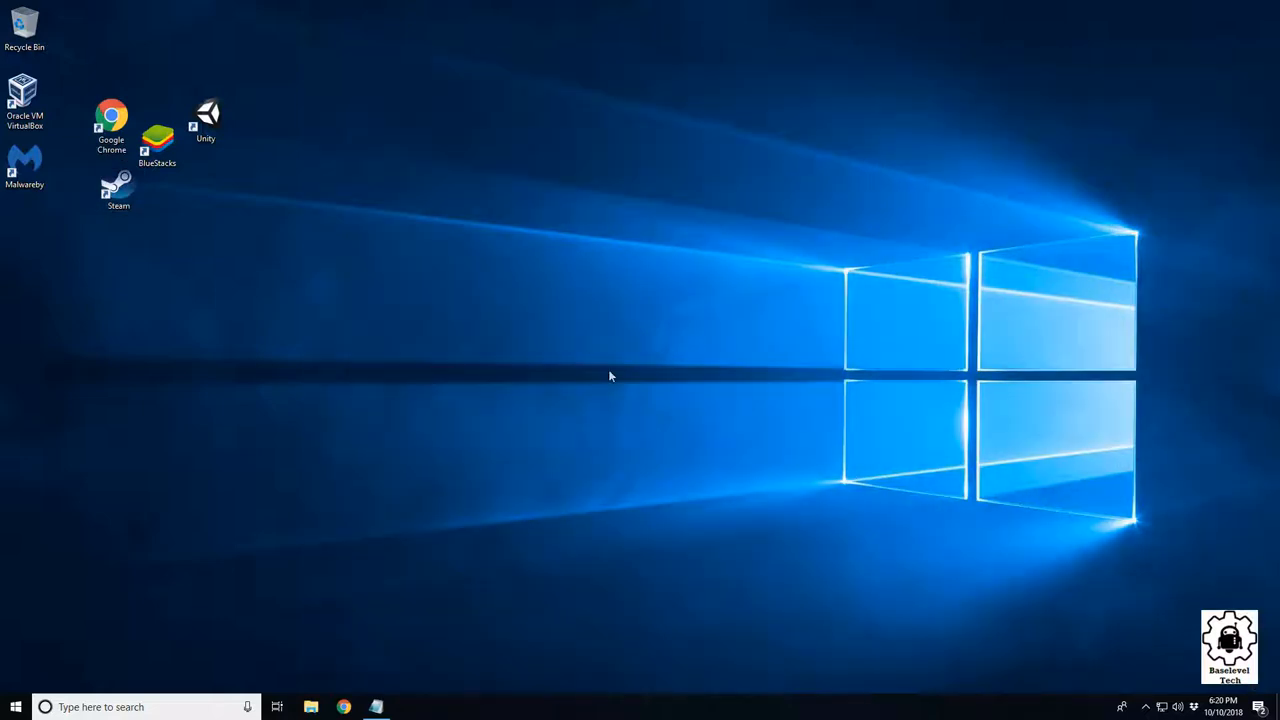
left_click_drag(204, 114, 112, 240)
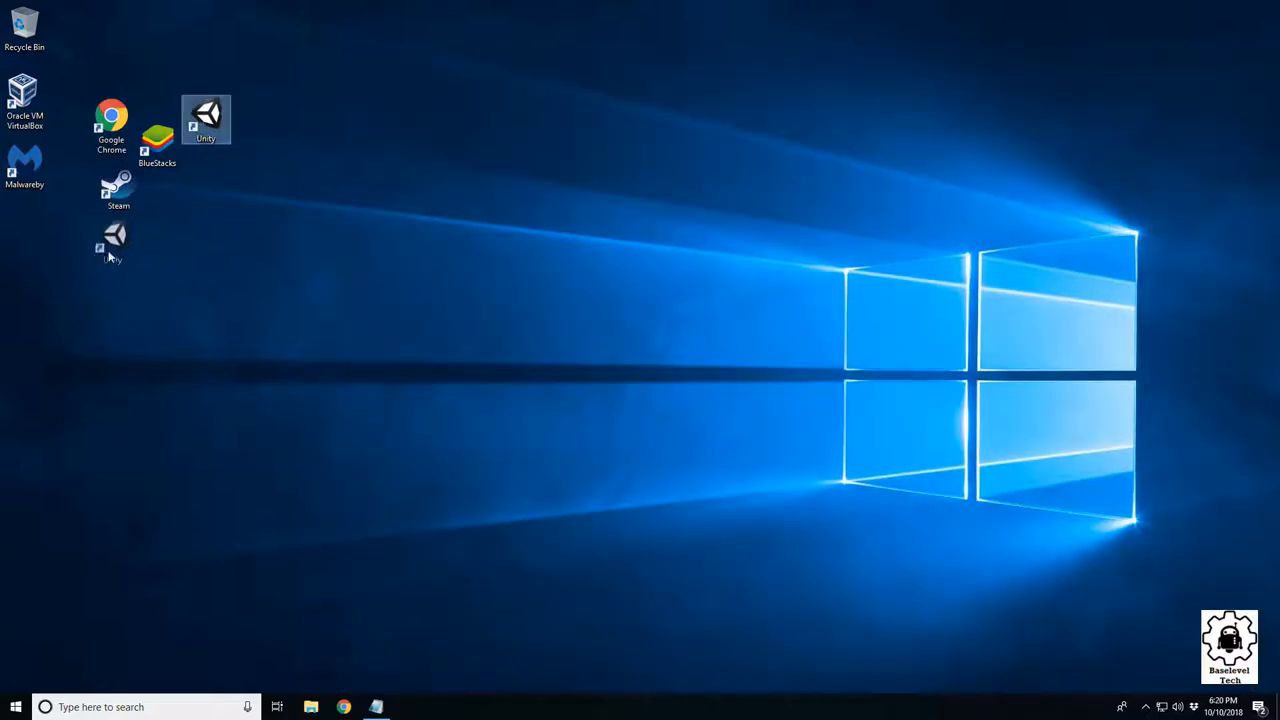
left_click_drag(206, 118, 158, 210)
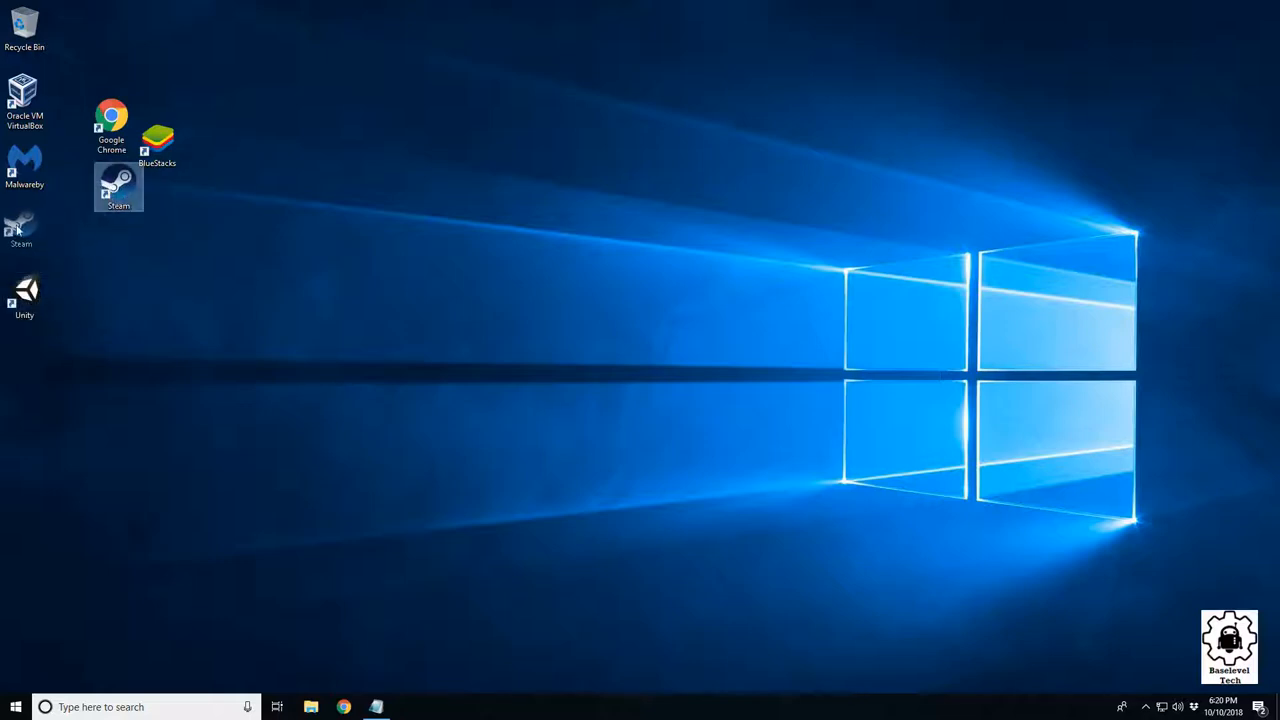
left_click_drag(112, 124, 24, 430)
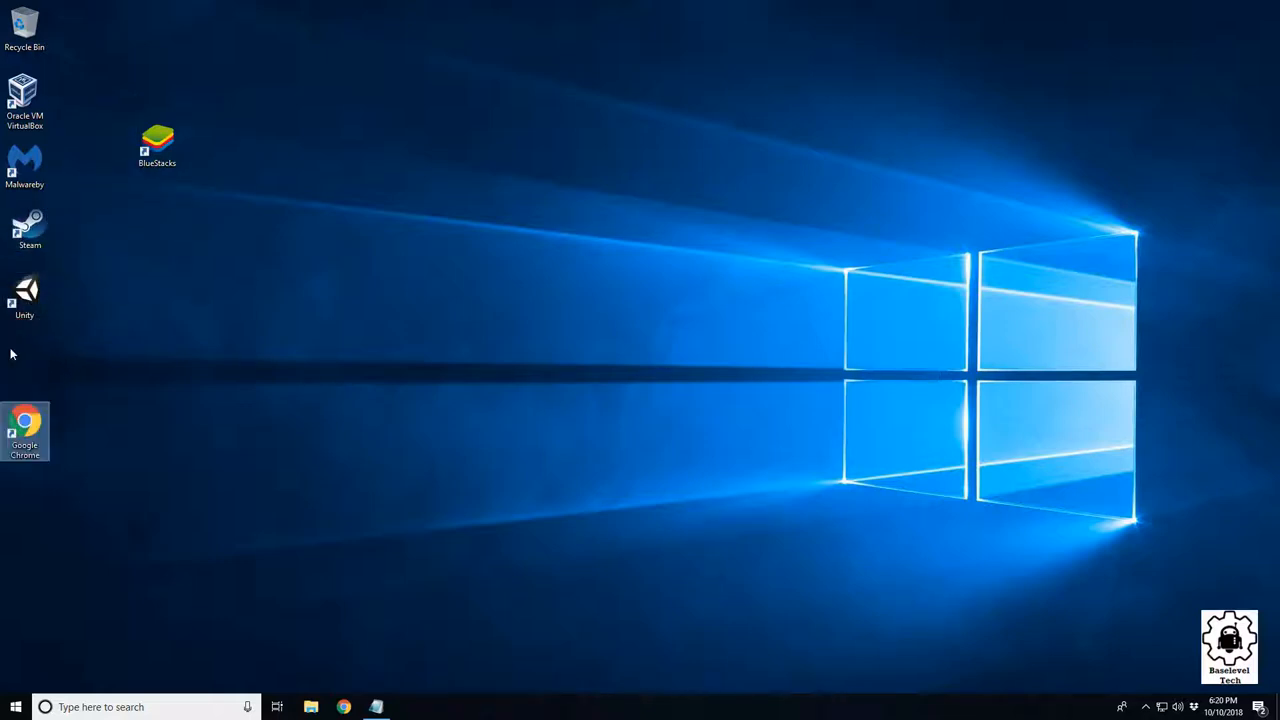
left_click_drag(156, 144, 24, 344)
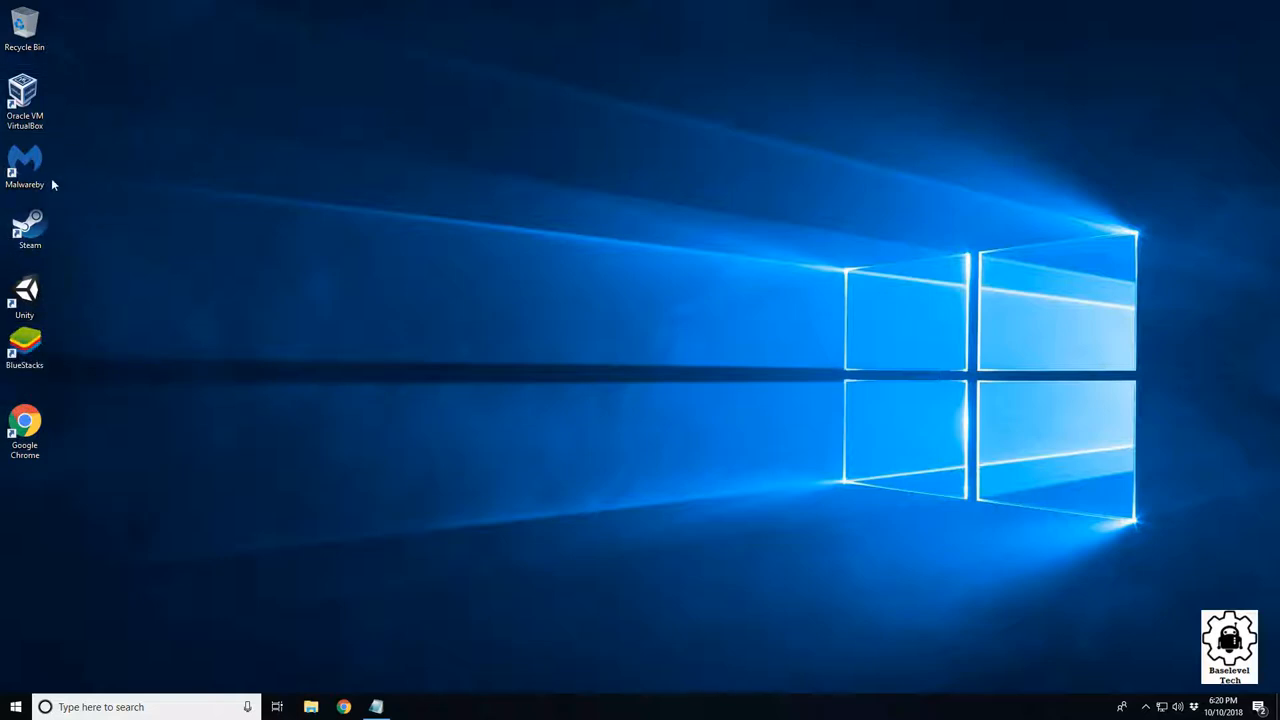
mouse_move(698, 224)
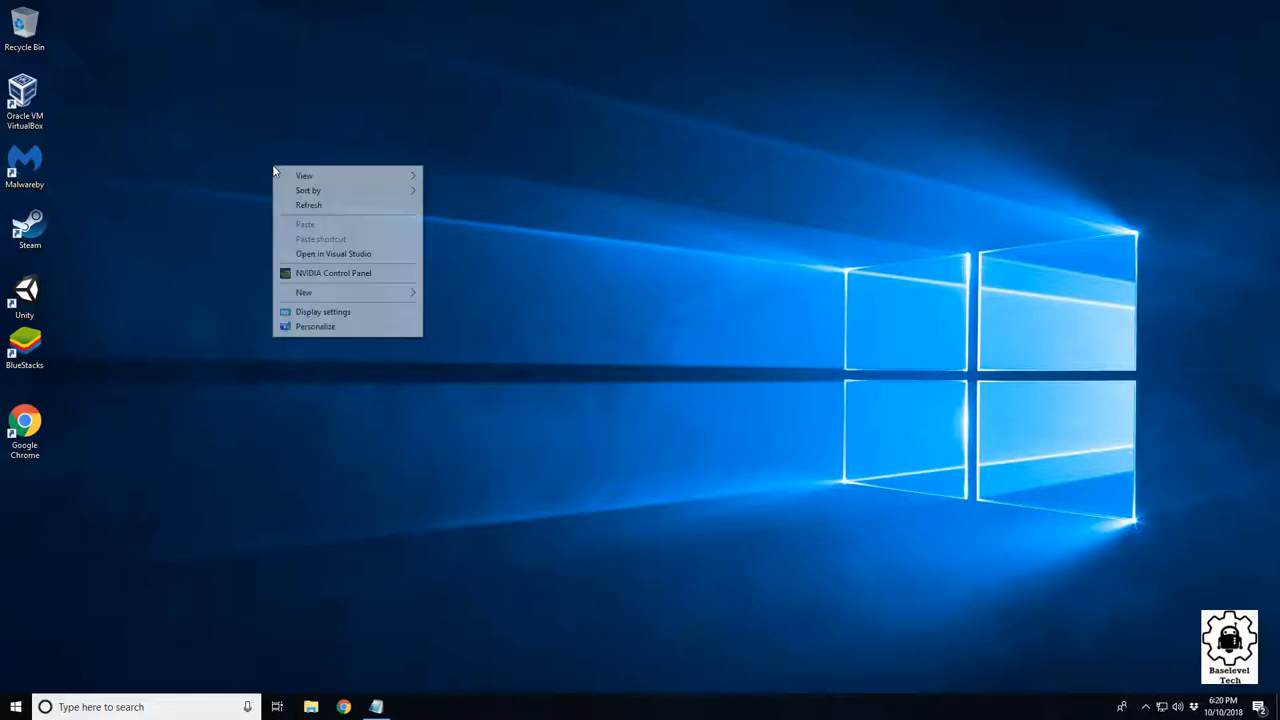
mouse_move(388, 180)
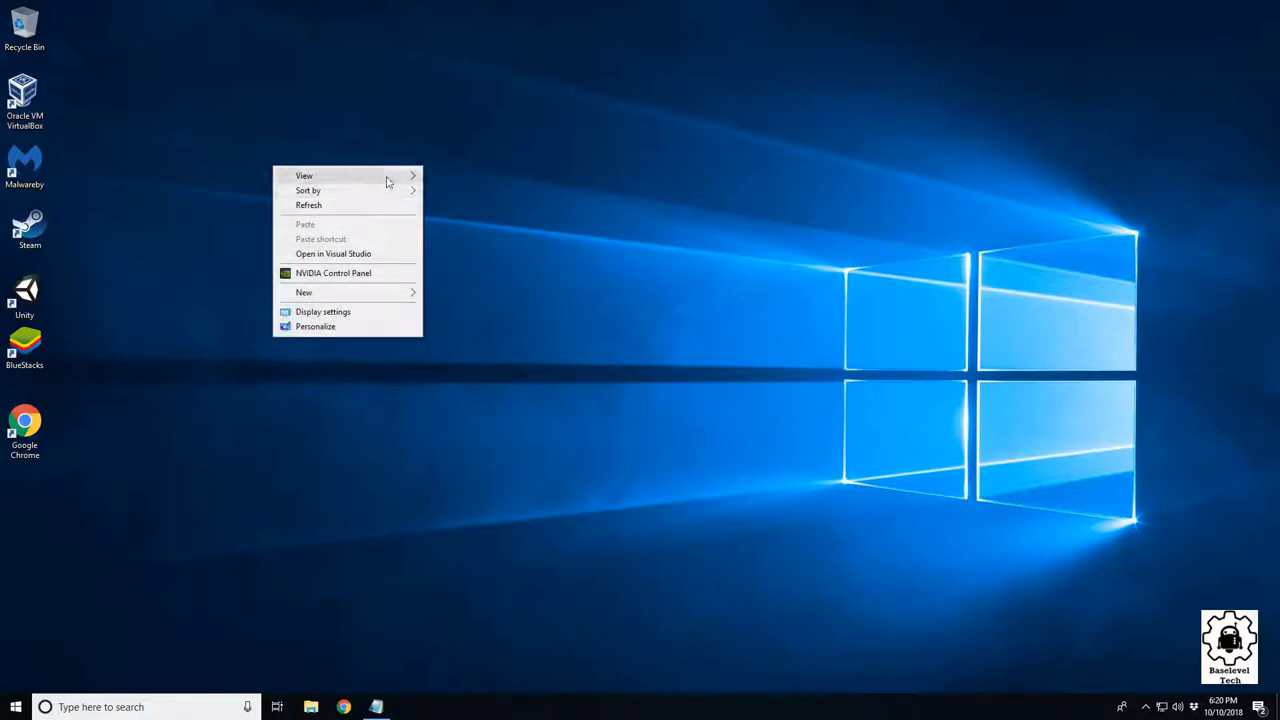
Turn on Auto arrange icons from the desktop's View options
left_click(304, 176)
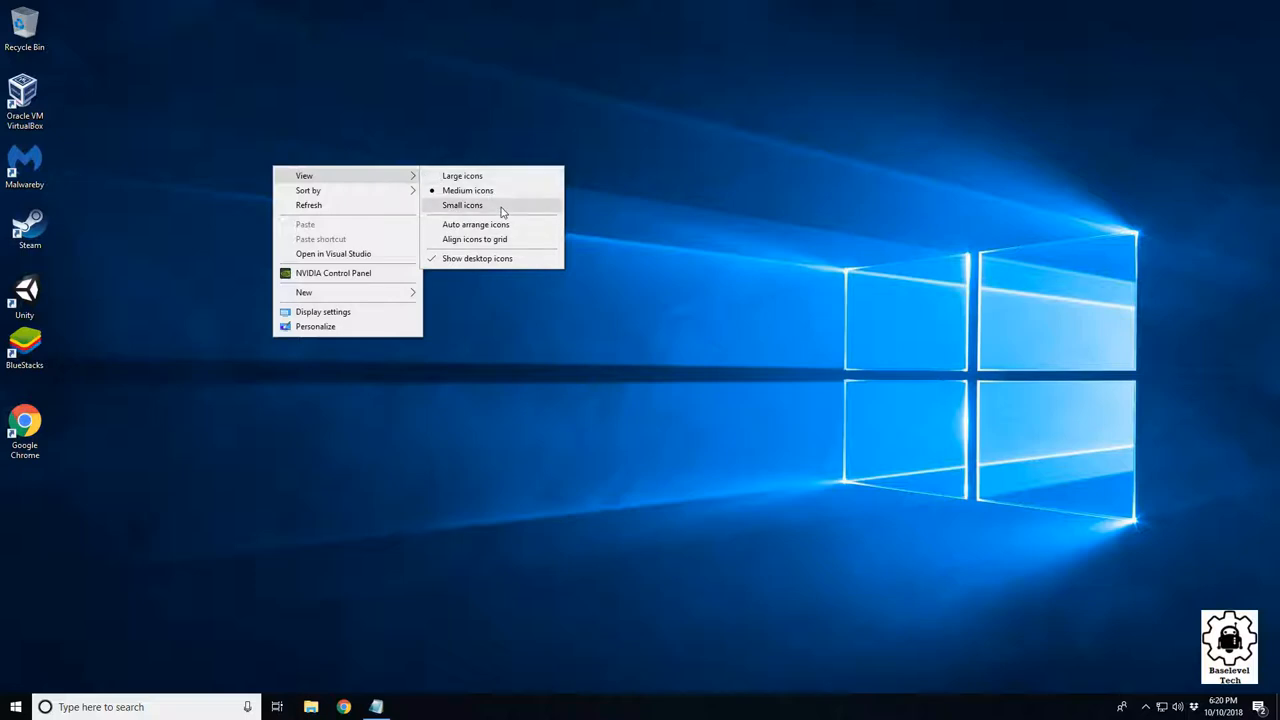
mouse_move(476, 224)
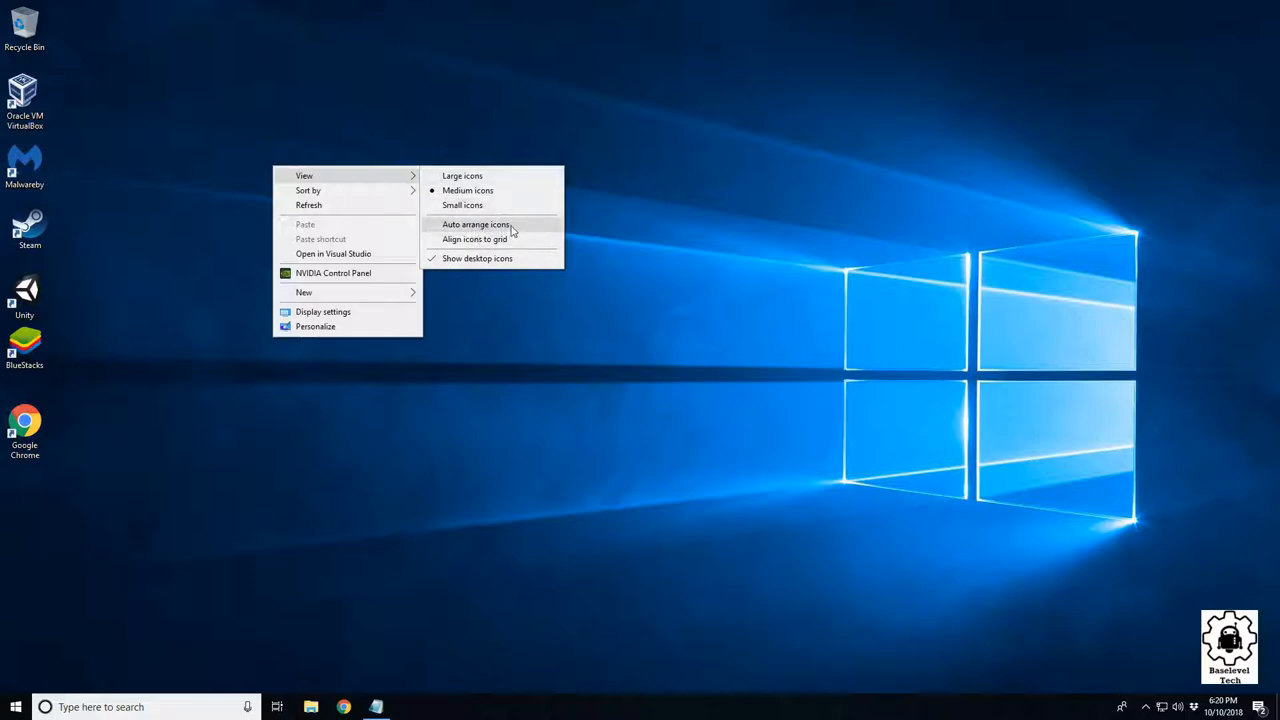
mouse_move(474, 240)
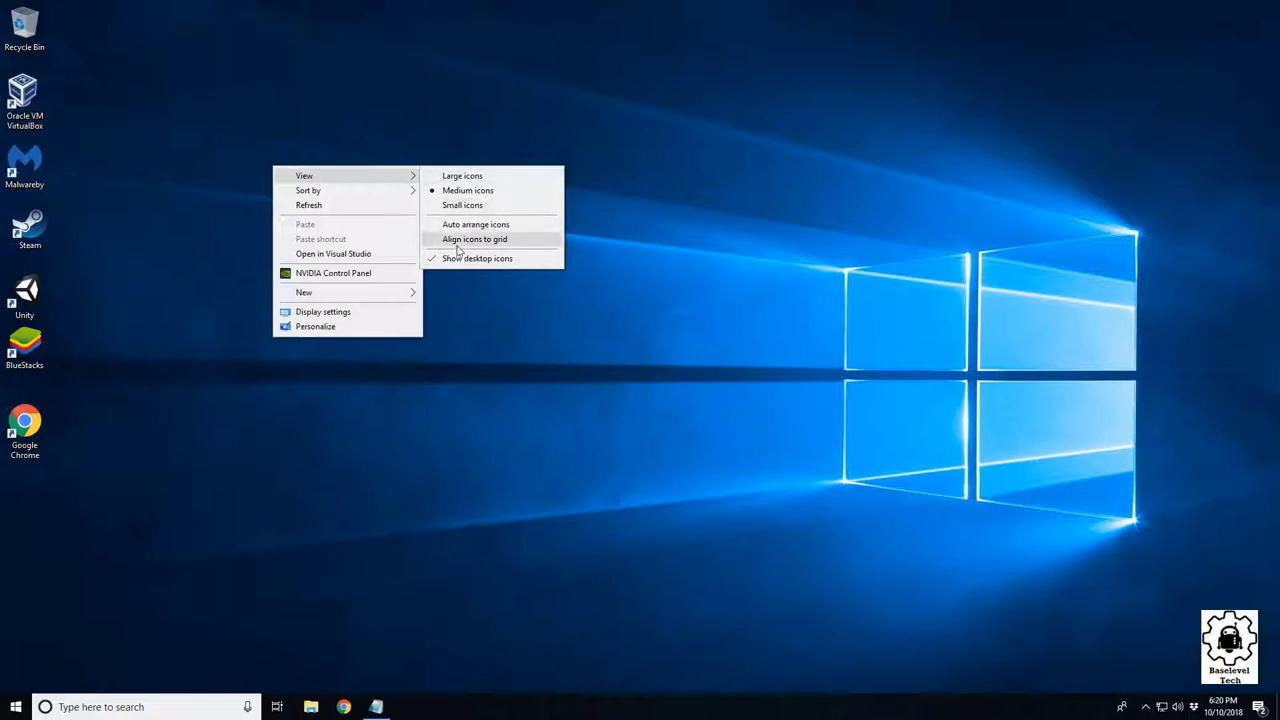
mouse_move(462, 204)
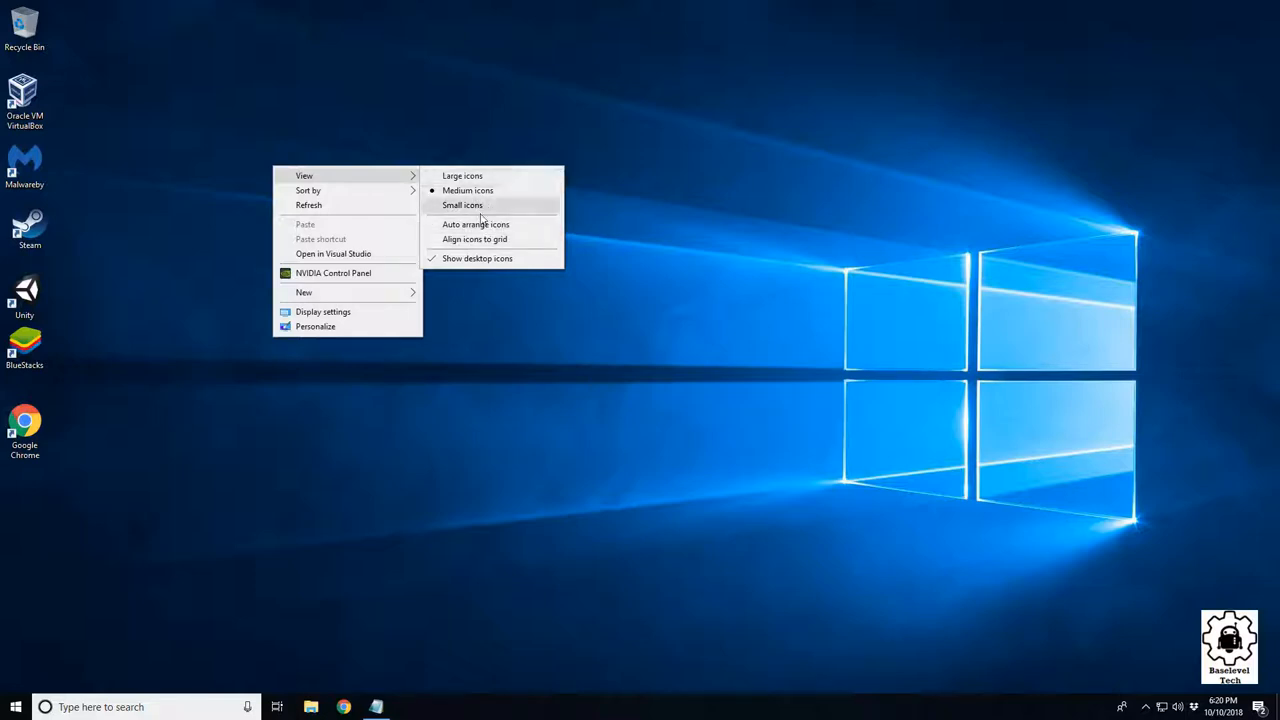
left_click(476, 224)
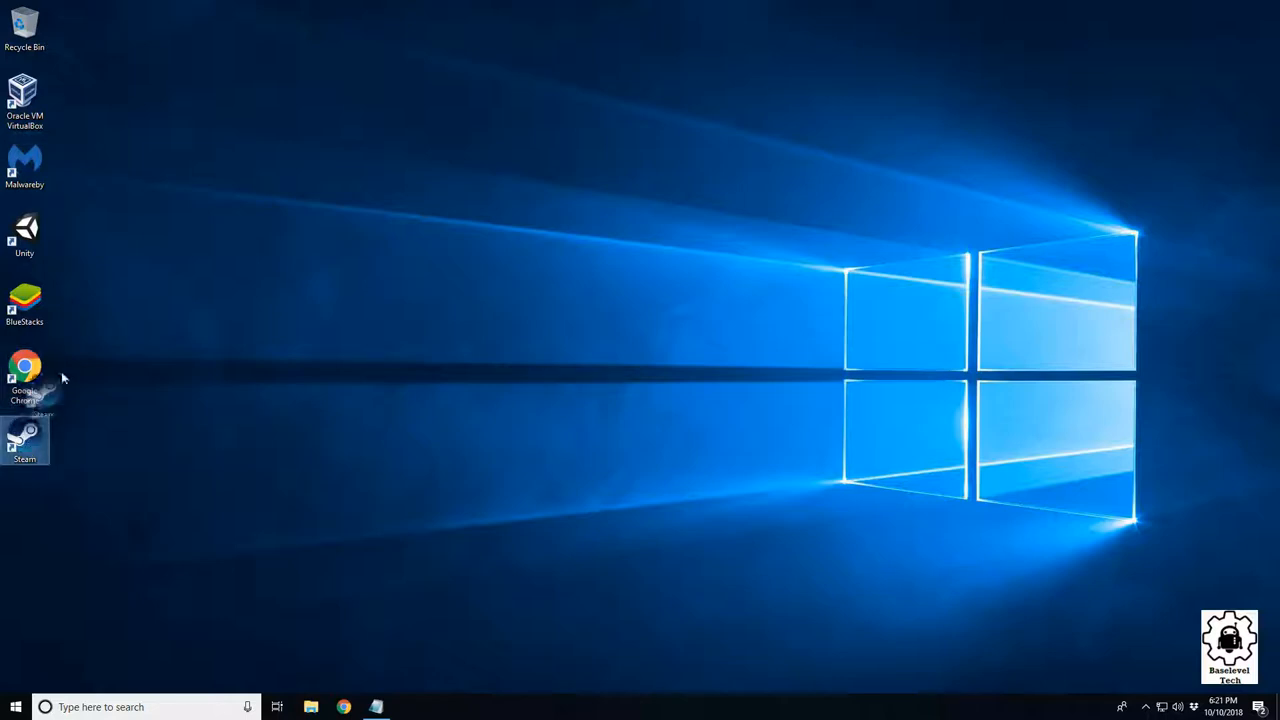
Move Steam up under Malwarebytes and leave BlueStacks alone at the top middle
left_click_drag(24, 440, 250, 216)
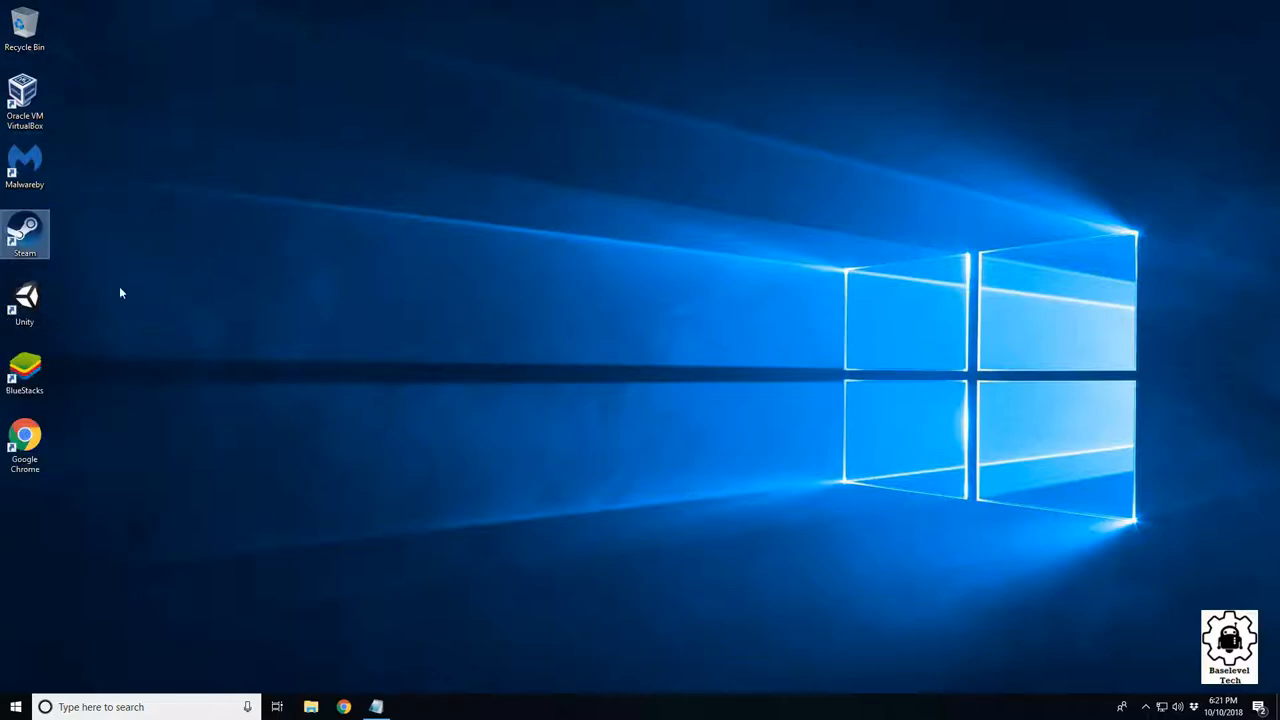
right_click(332, 188)
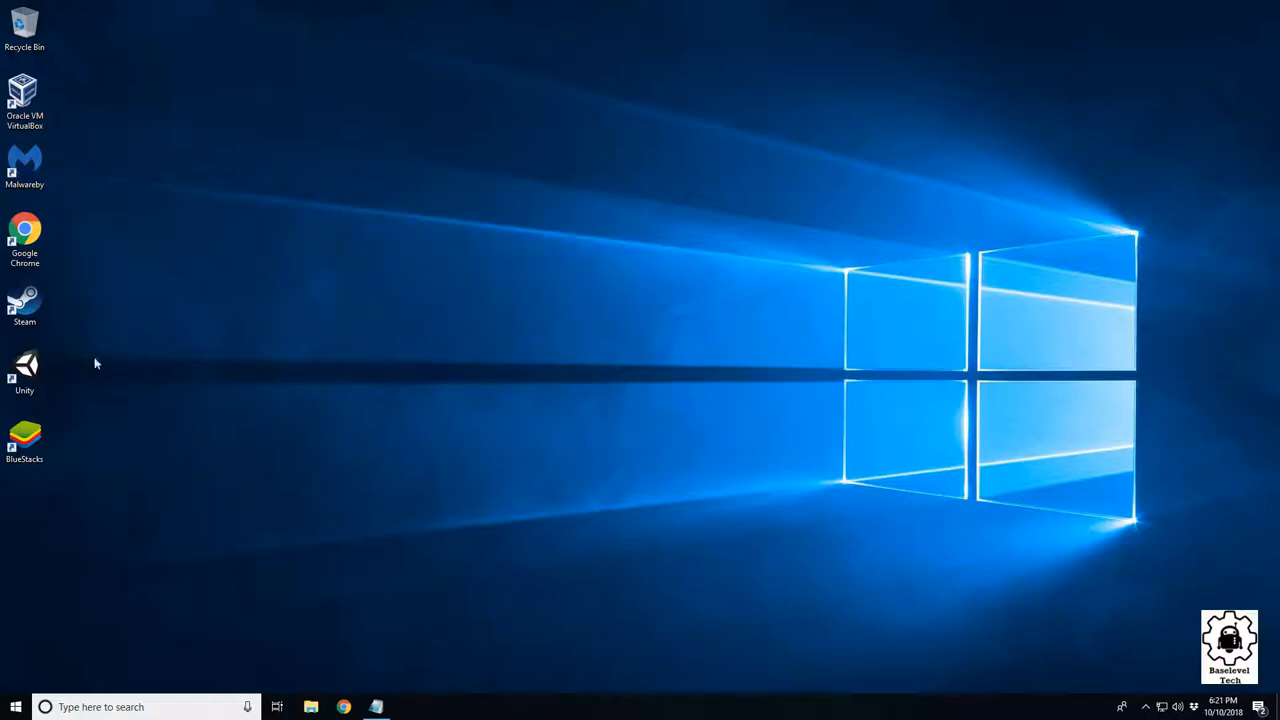
left_click_drag(24, 440, 84, 300)
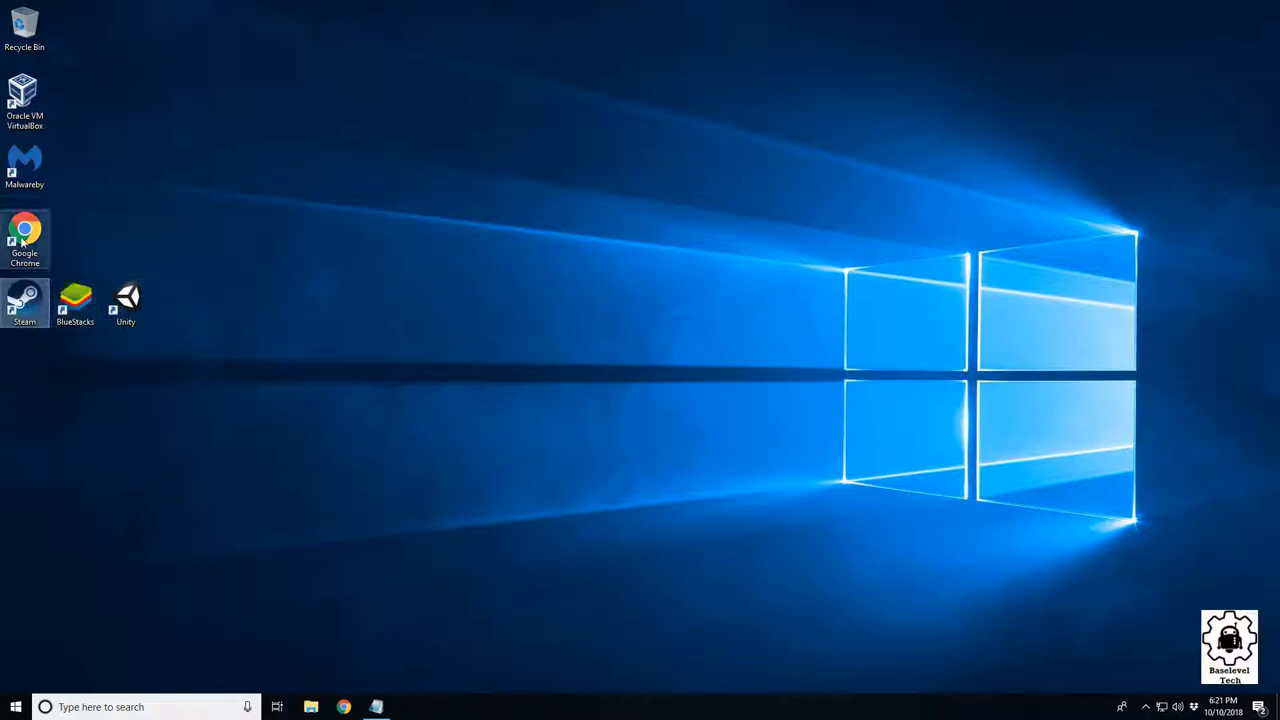
mouse_move(24, 300)
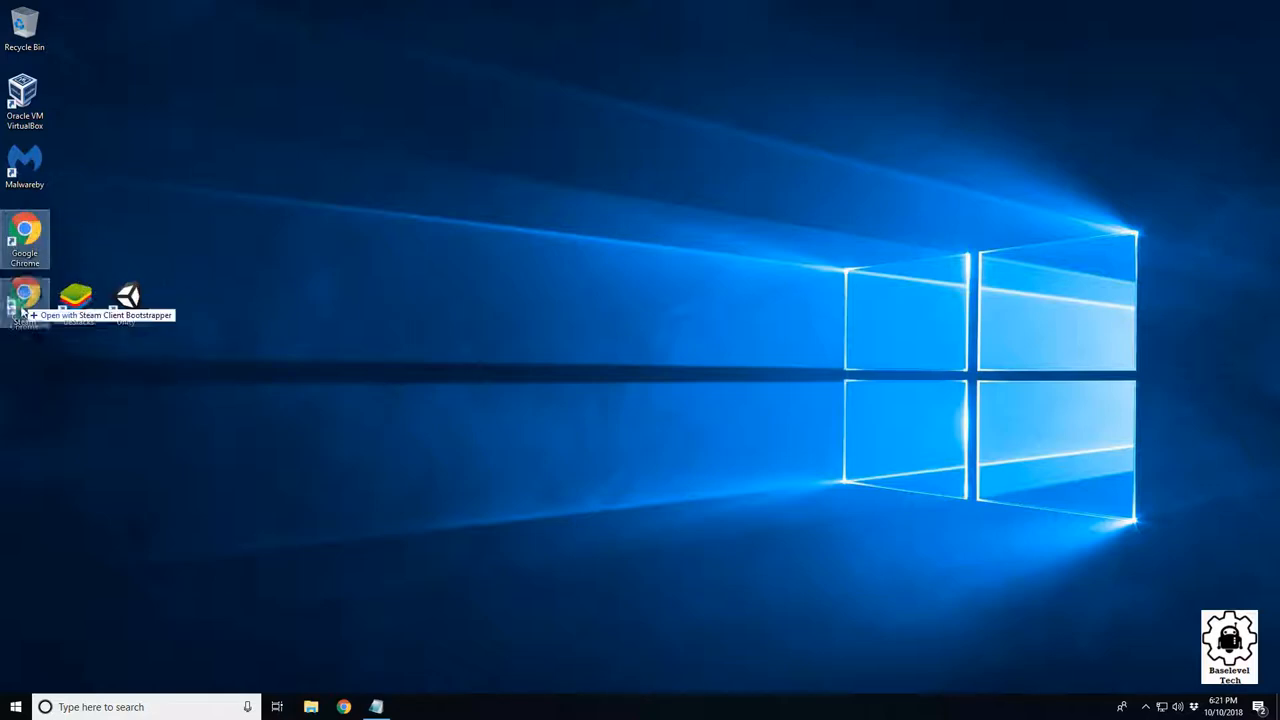
left_click_drag(24, 240, 176, 308)
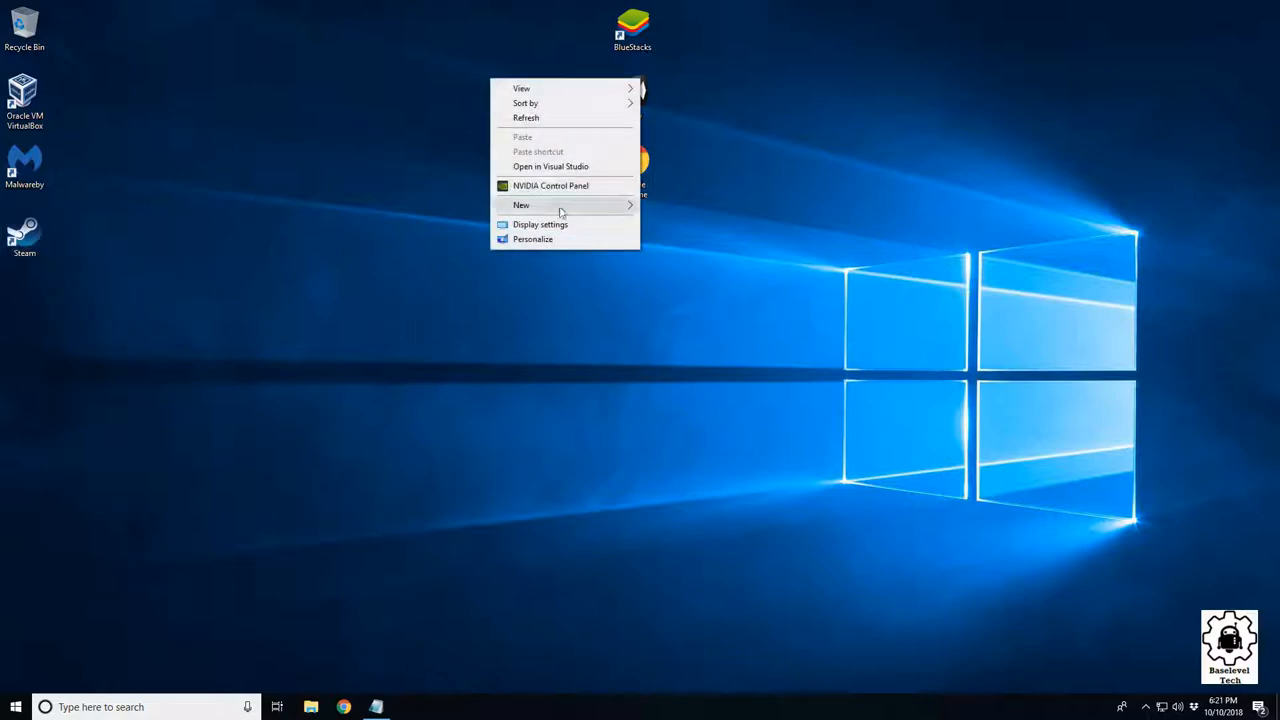
Re-enable Auto arrange icons so BlueStacks snaps back into the column
left_click(520, 88)
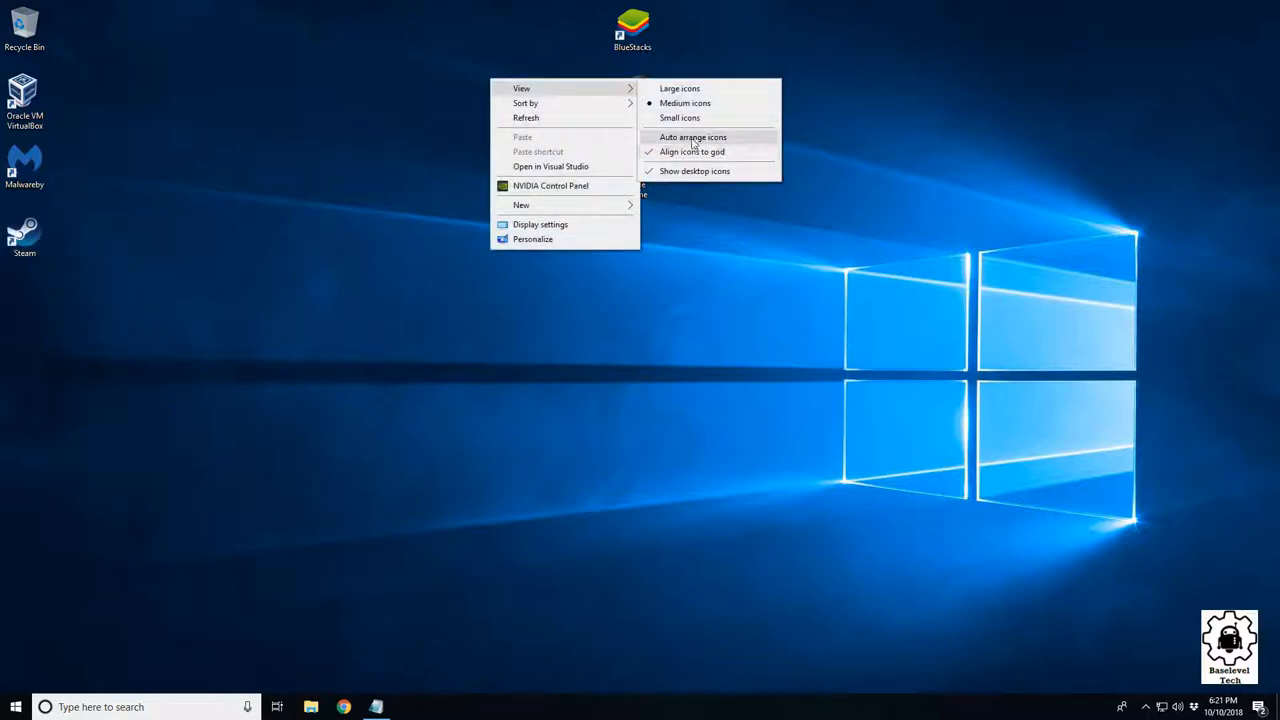
left_click(692, 136)
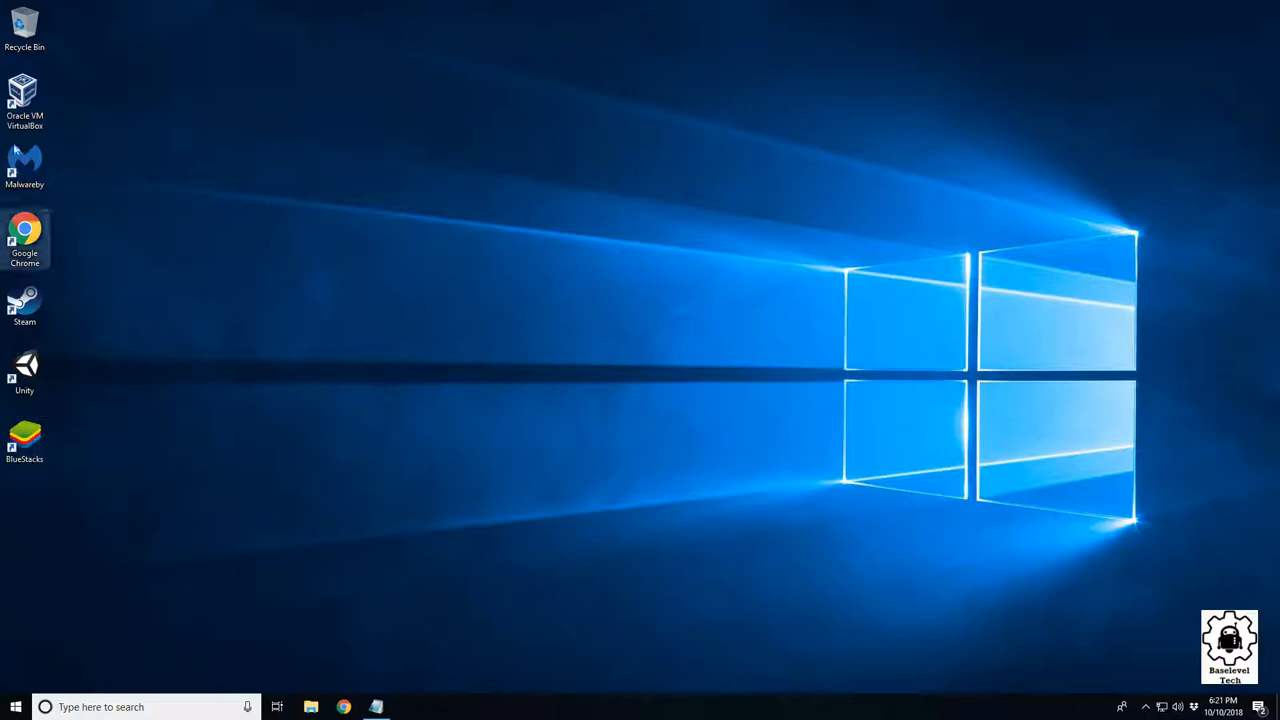